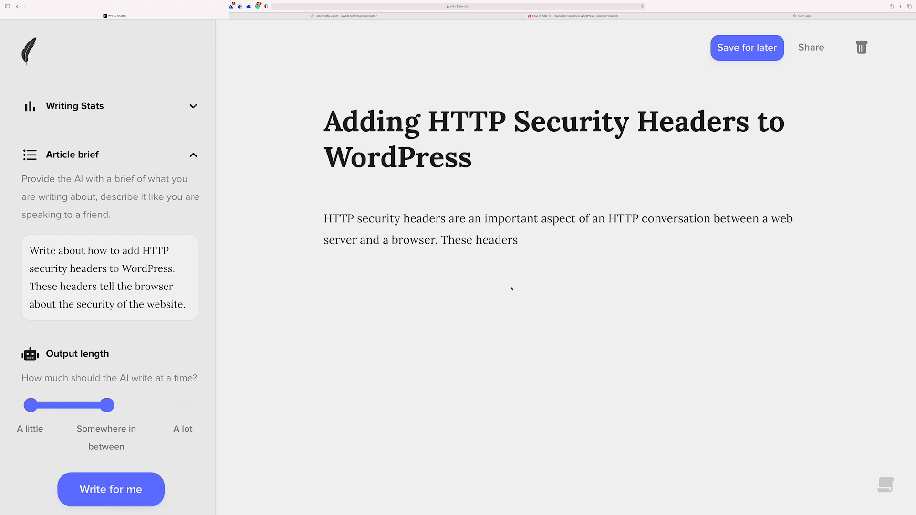
mouse_move(501, 289)
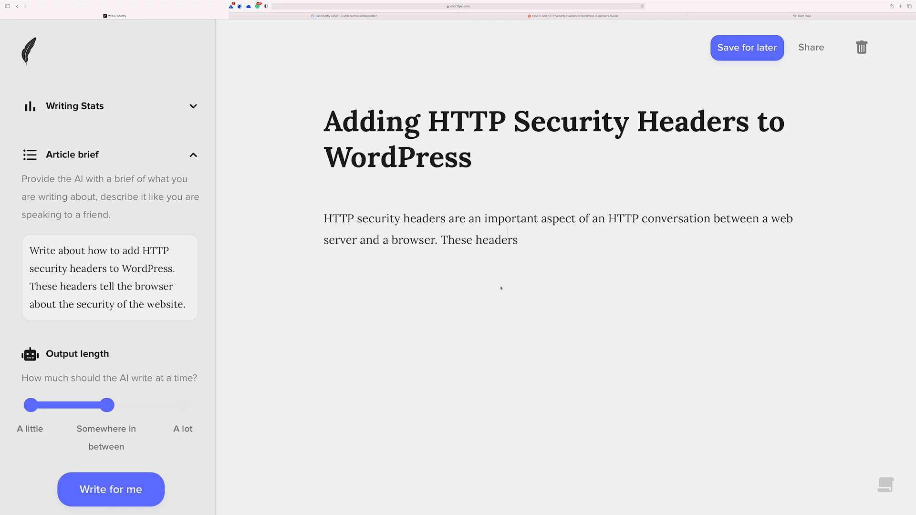
mouse_move(224, 302)
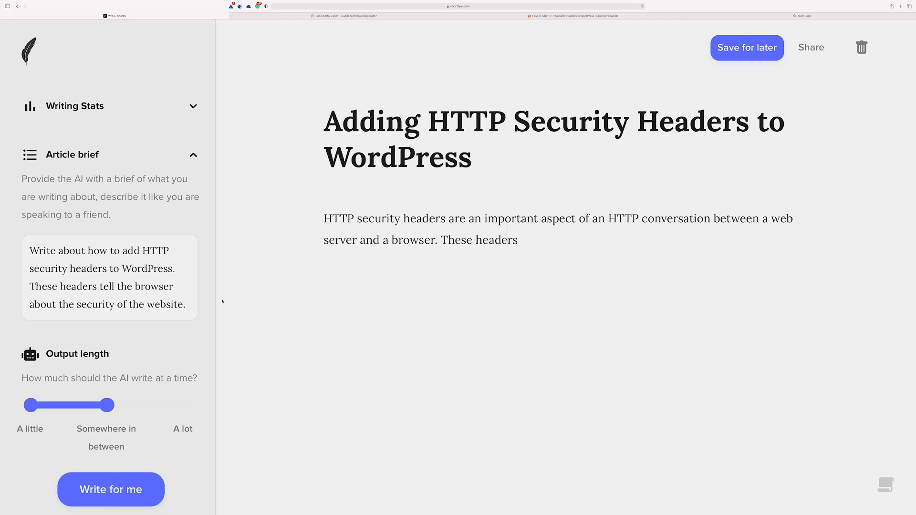
- Select the introduction and have the AI extend it with an HSTS and X-Frame-Options paragraph
left_click(109, 278)
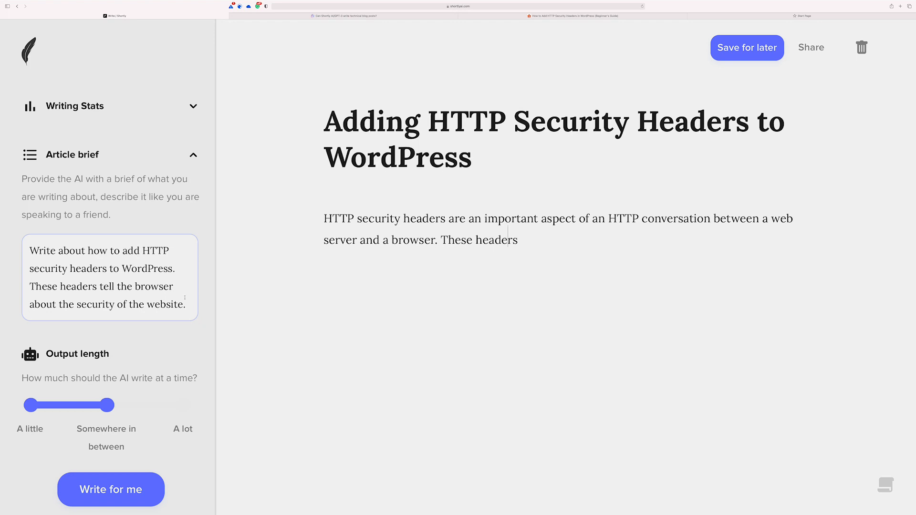
left_click_drag(32, 251, 187, 304)
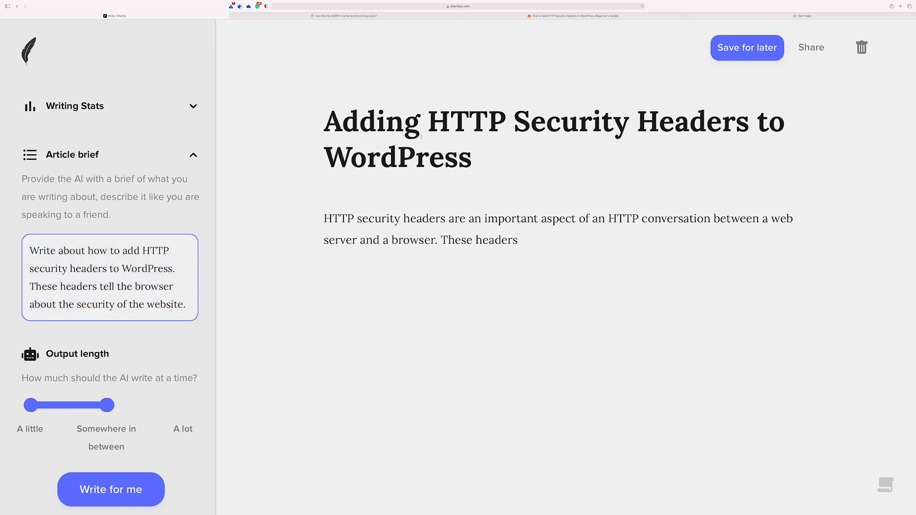
mouse_move(413, 201)
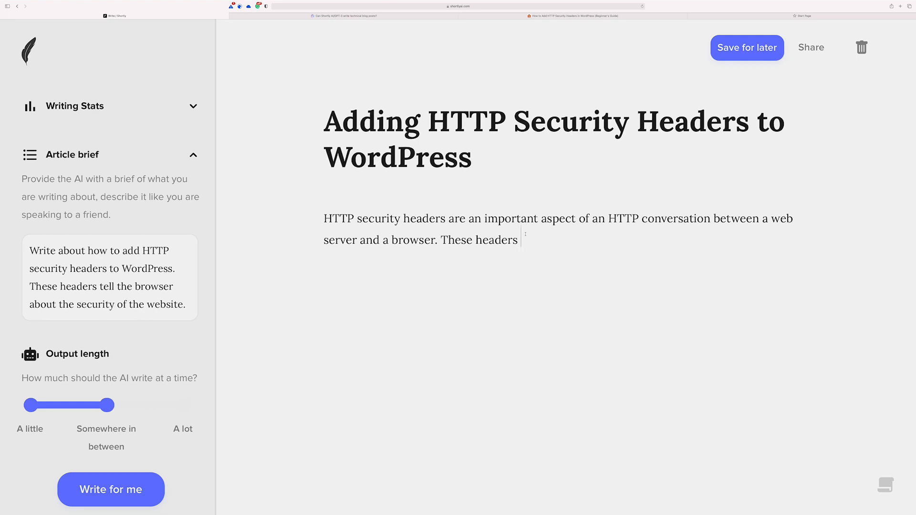
left_click_drag(323, 218, 517, 240)
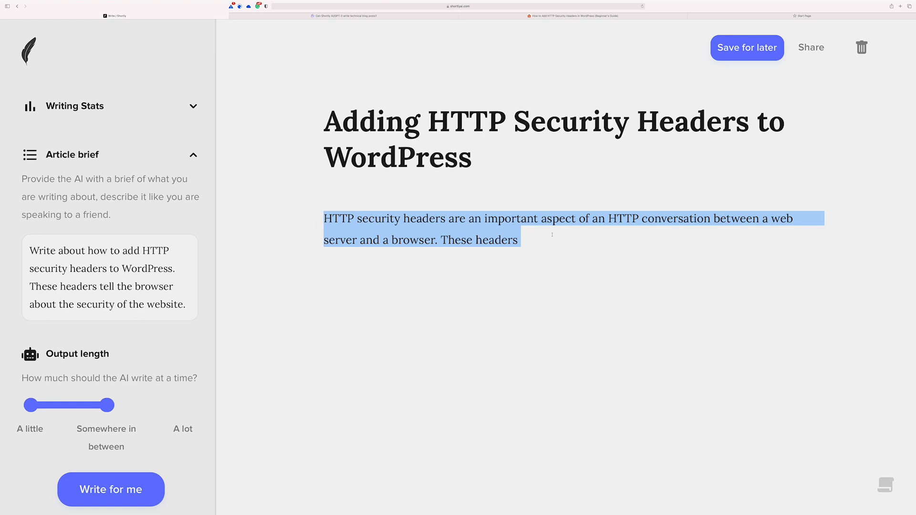
left_click(561, 236)
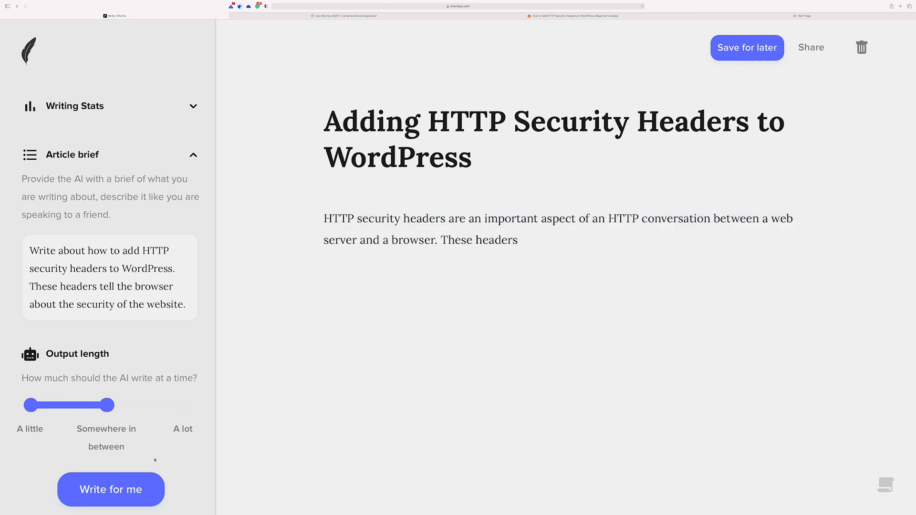
left_click(110, 489)
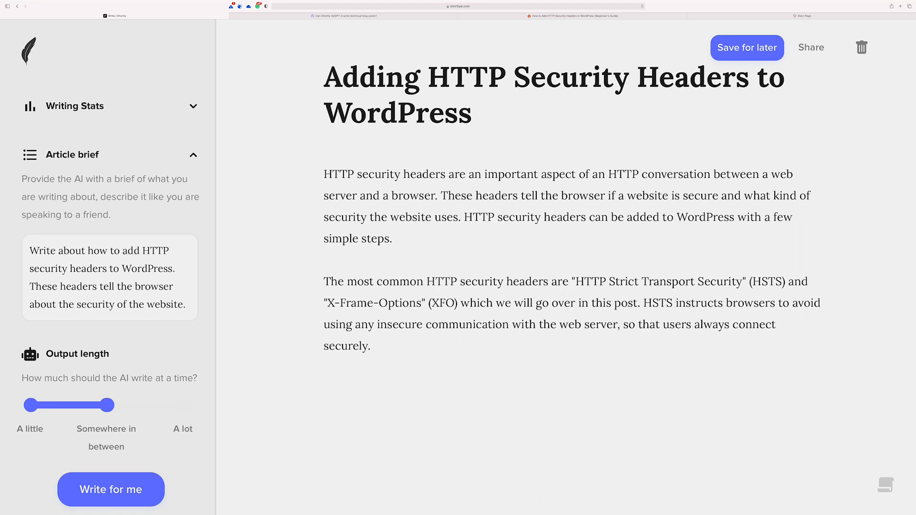
left_click(746, 47)
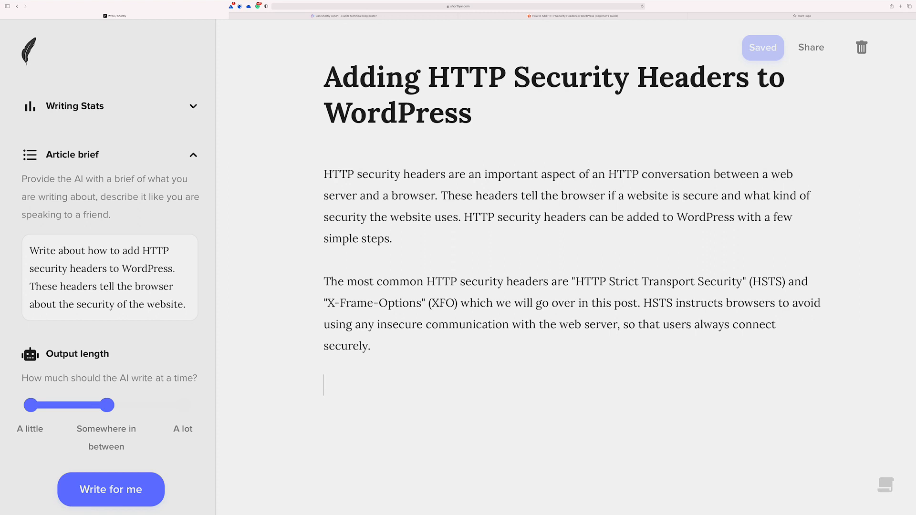
- Begin the HSTS paragraph and let the AI complete it with Strict-Transport-Security max-age 31536000
type("HSTS is pr")
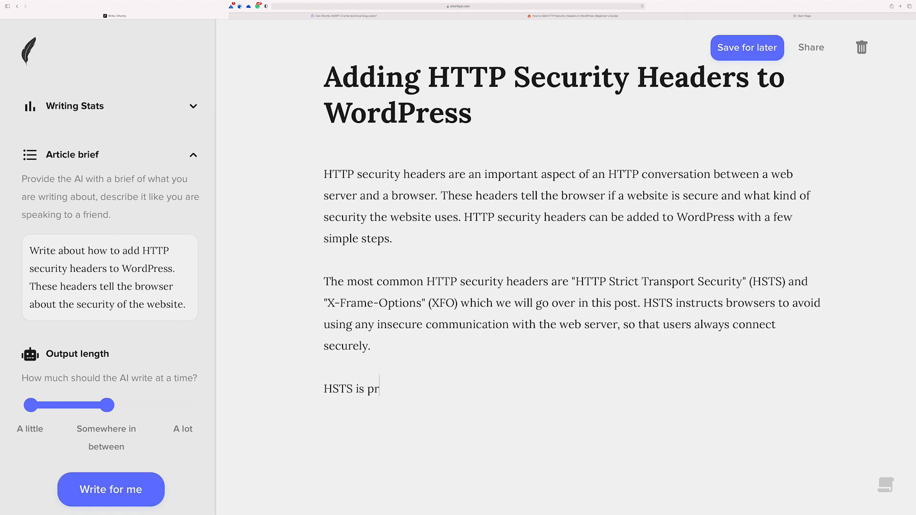
type("obably")
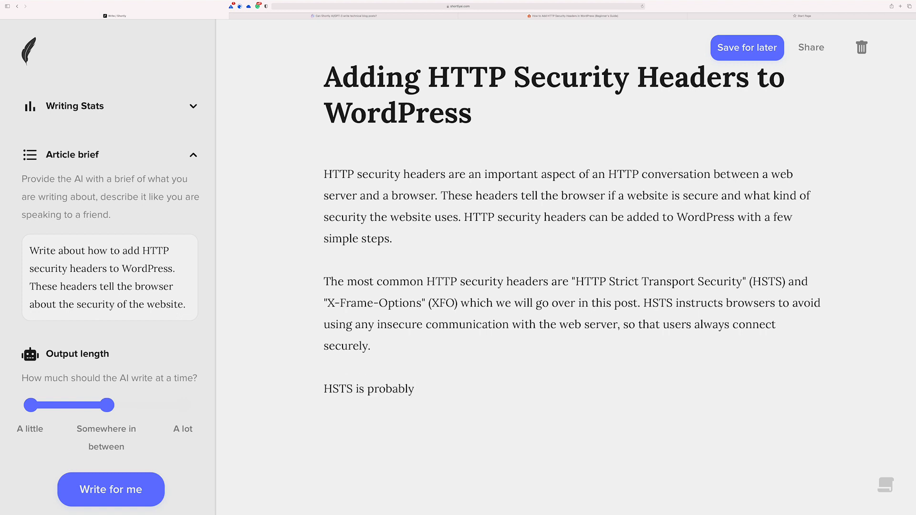
type("one of the most important header")
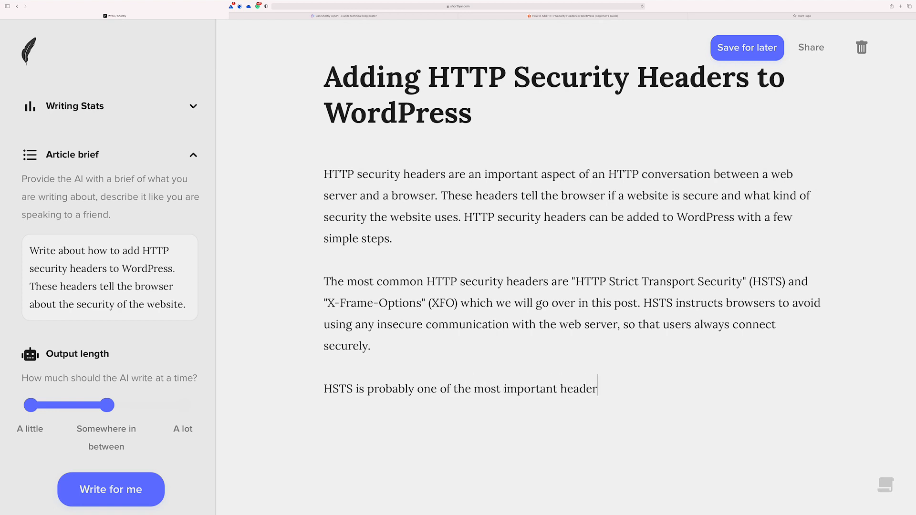
type("s for")
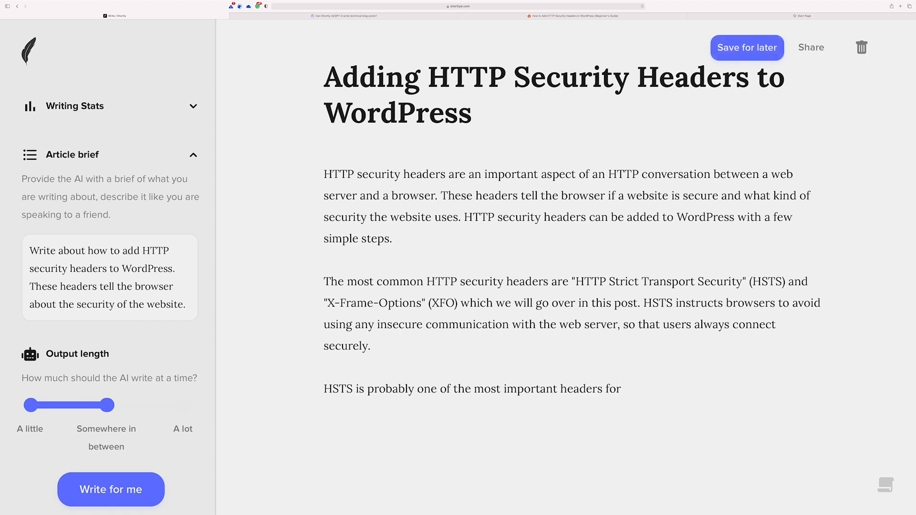
type("s")
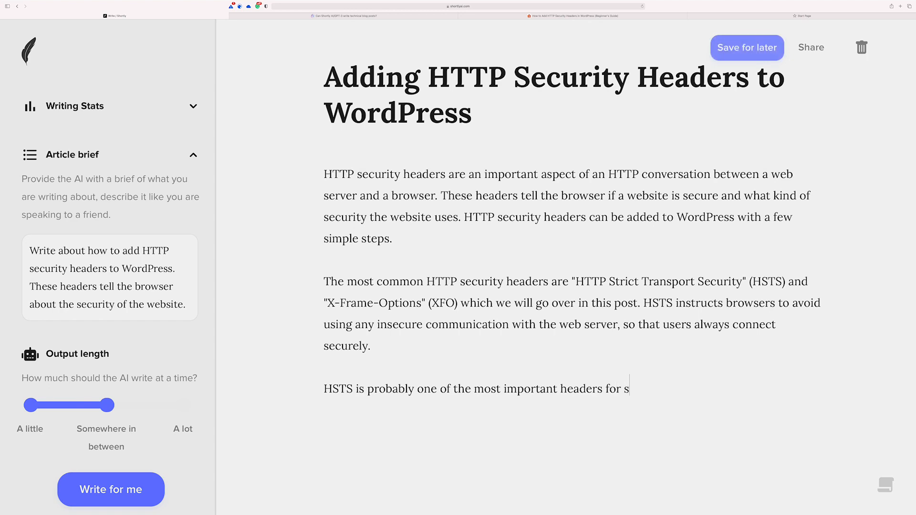
type("ecurity in W")
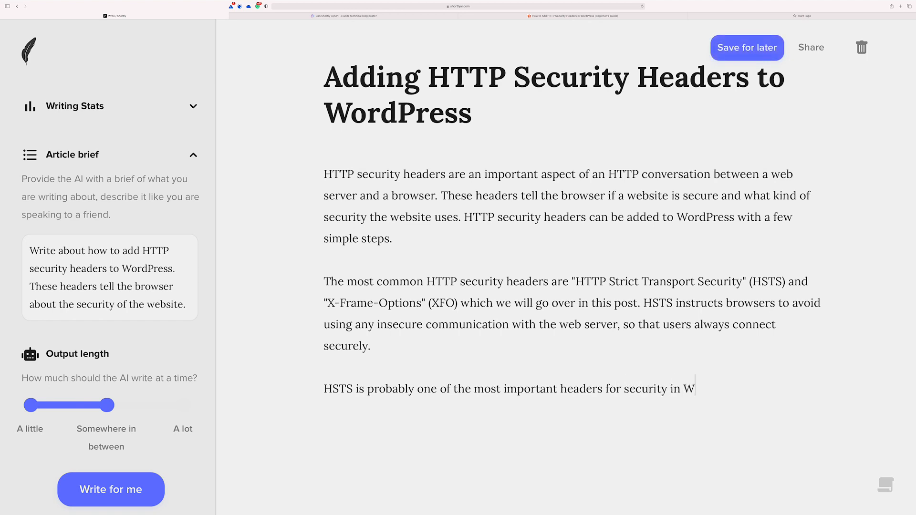
left_click(746, 47)
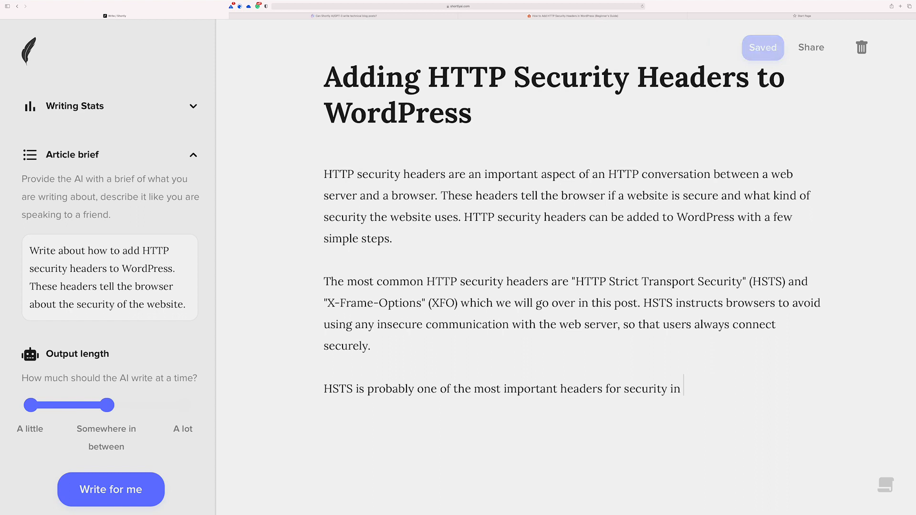
type("WordPr")
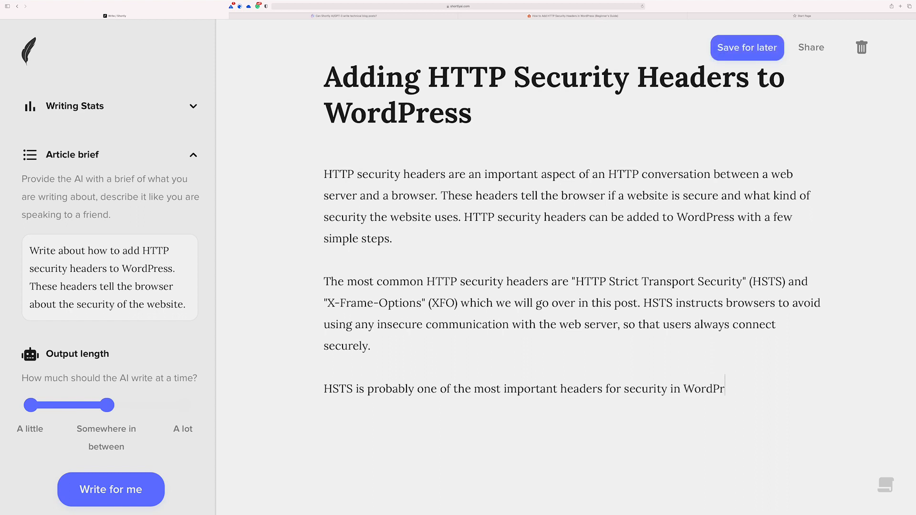
left_click(747, 47)
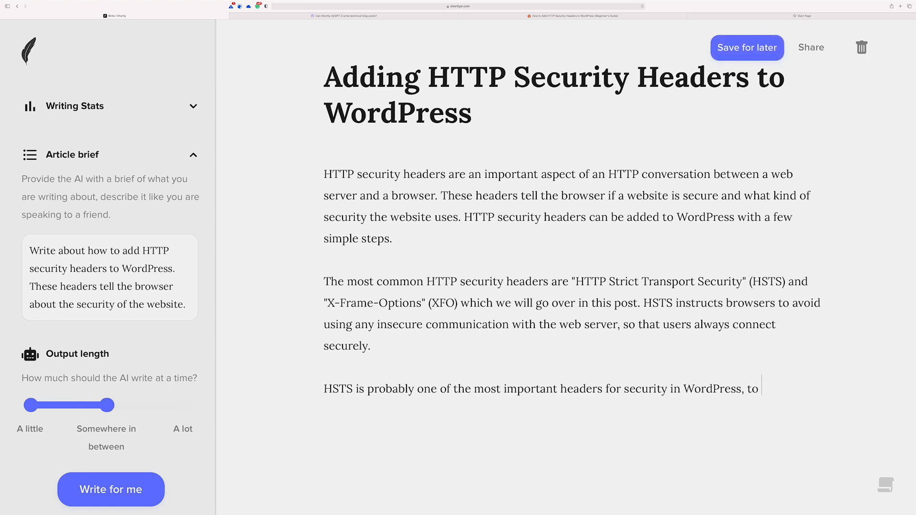
type("use it")
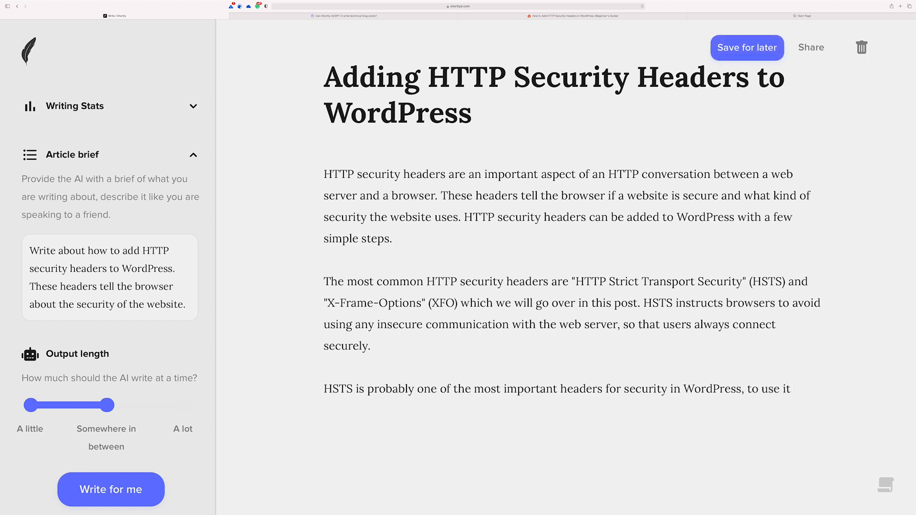
left_click(747, 47)
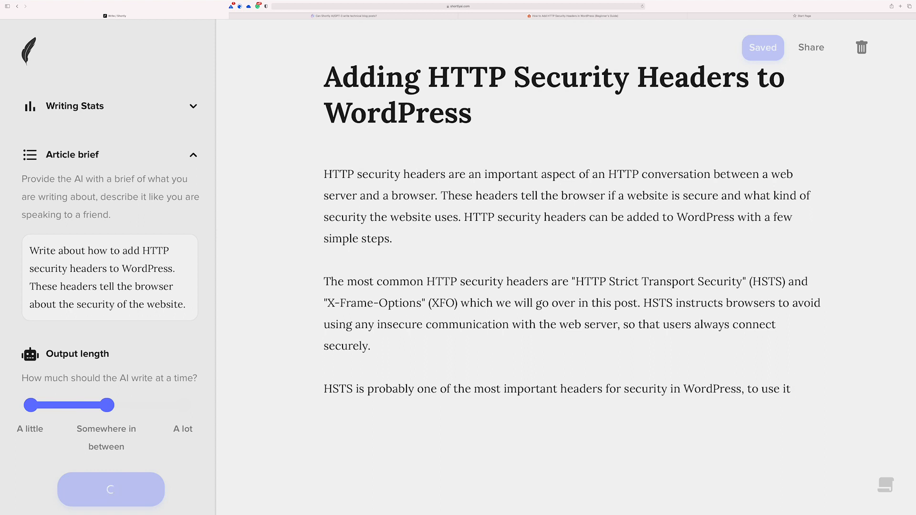
left_click(110, 490)
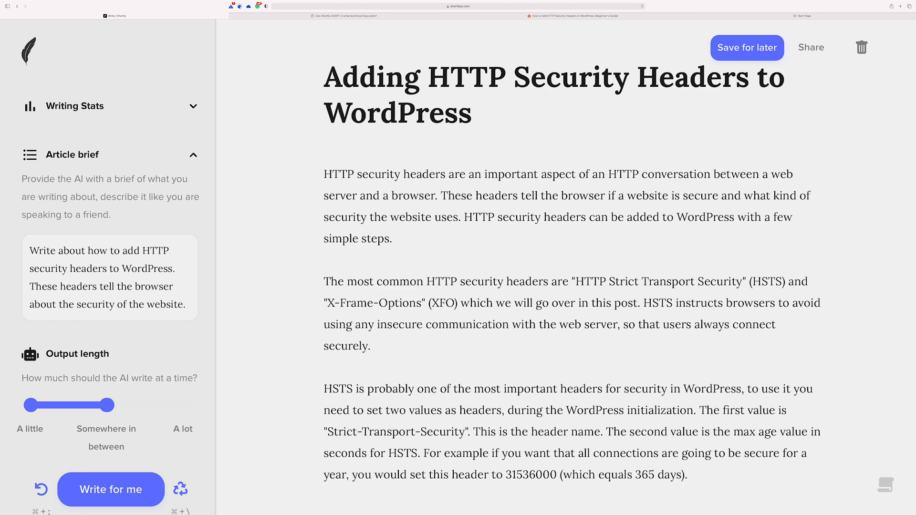
- Add a /instruct command line below the HSTS paragraph
scroll("down", 3)
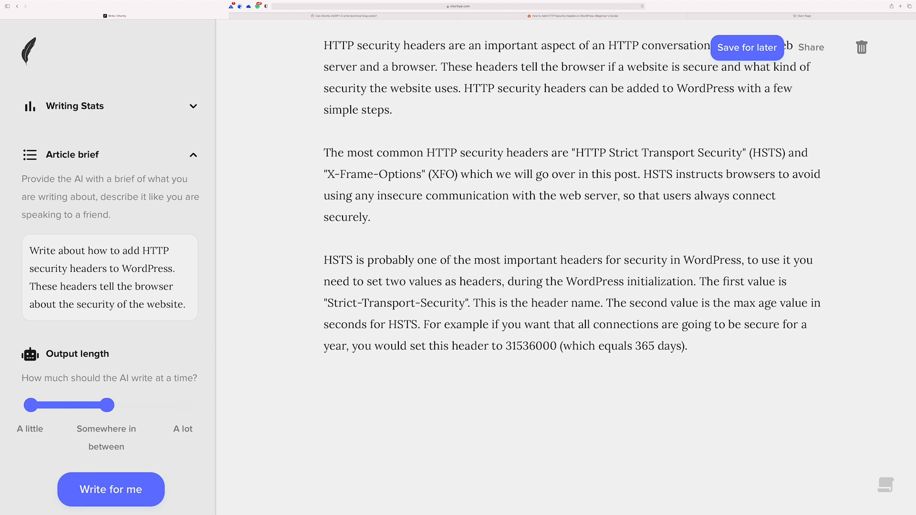
type("/")
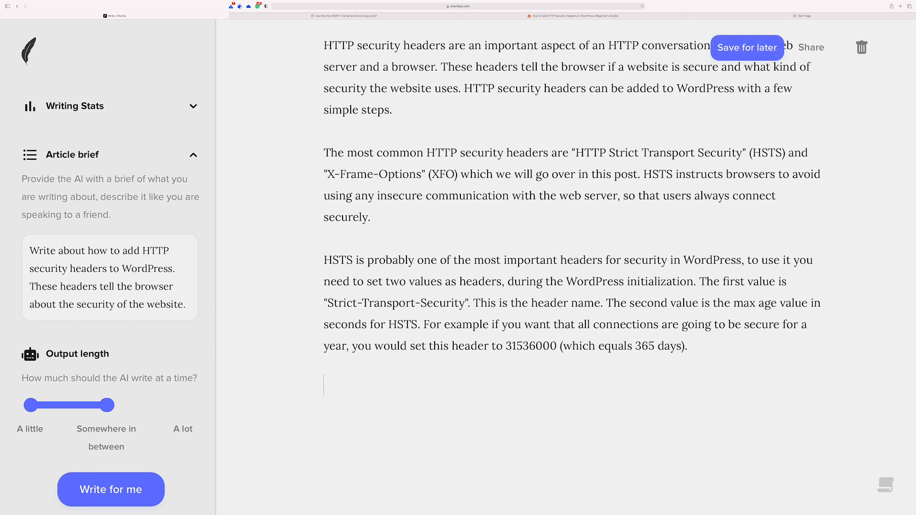
type("/ins")
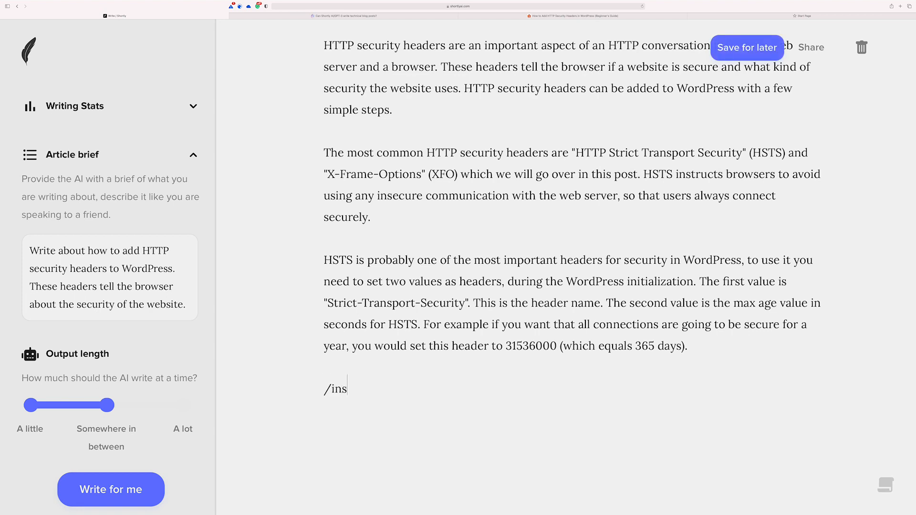
type("truct [")
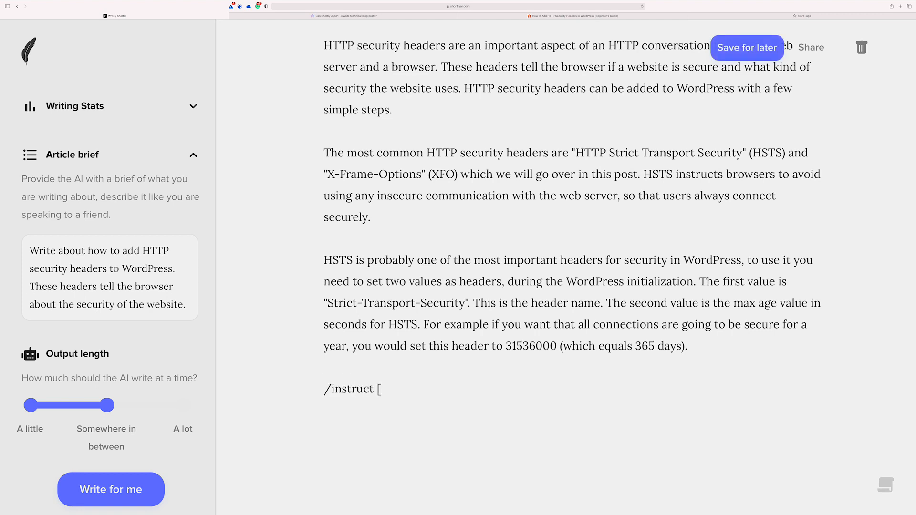
key("Backspace")
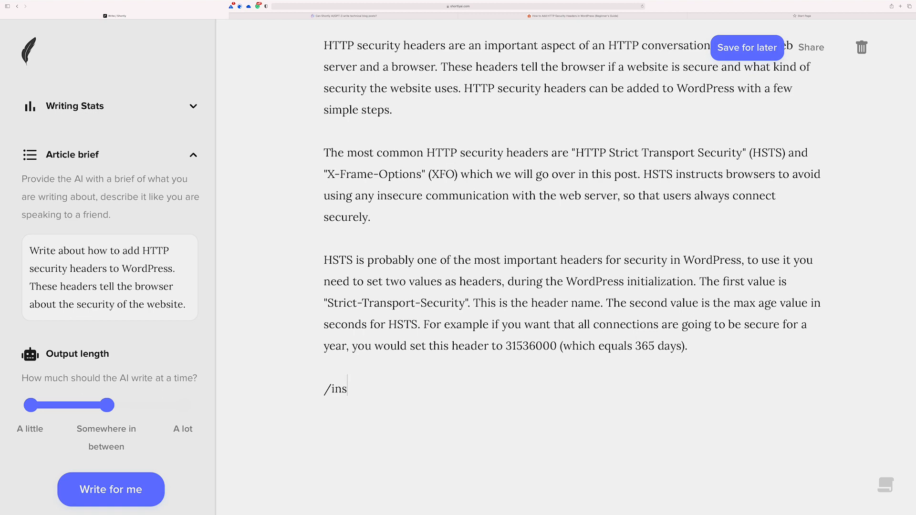
left_click(747, 48)
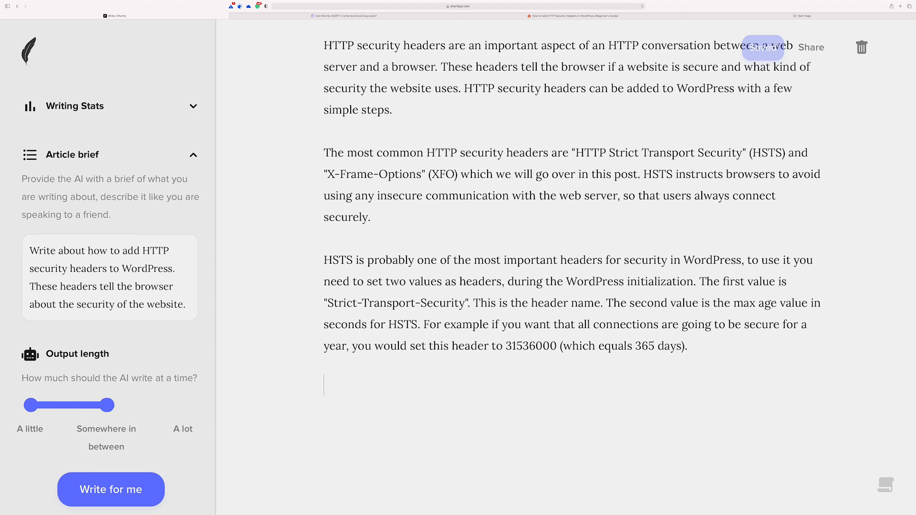
- Enter the request 'explain how to use the X-Frame-Options header in WordPress'
type("explain")
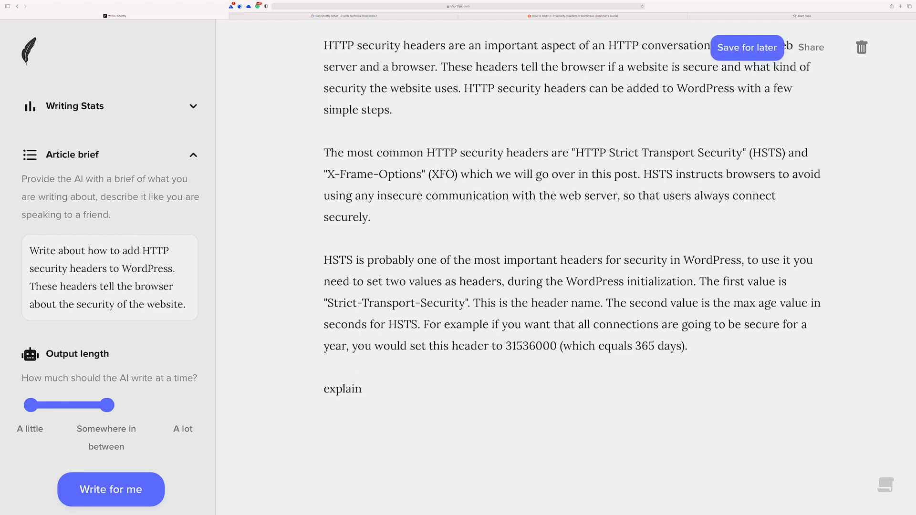
type("how to use the")
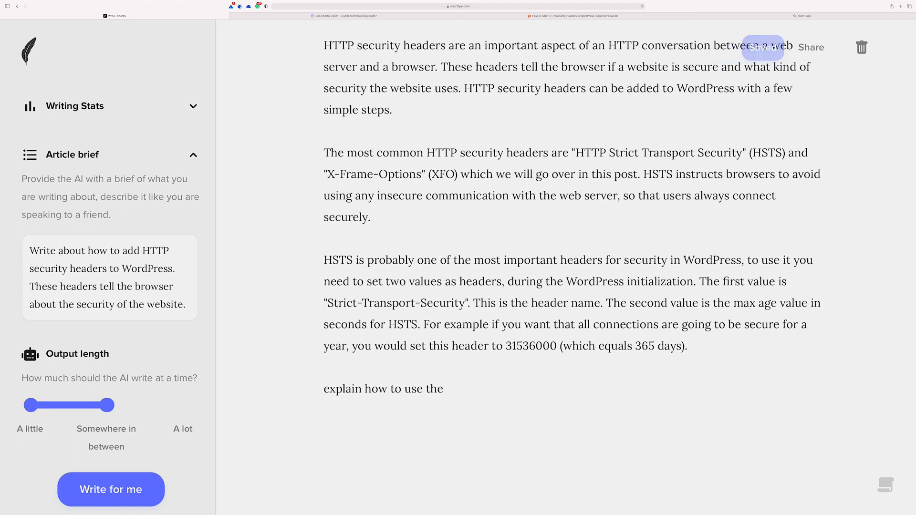
type("X-F")
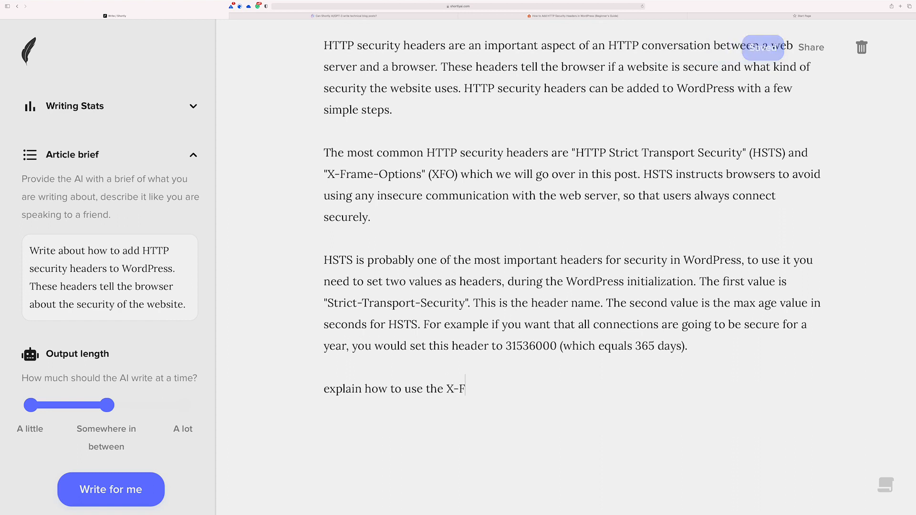
type("rame")
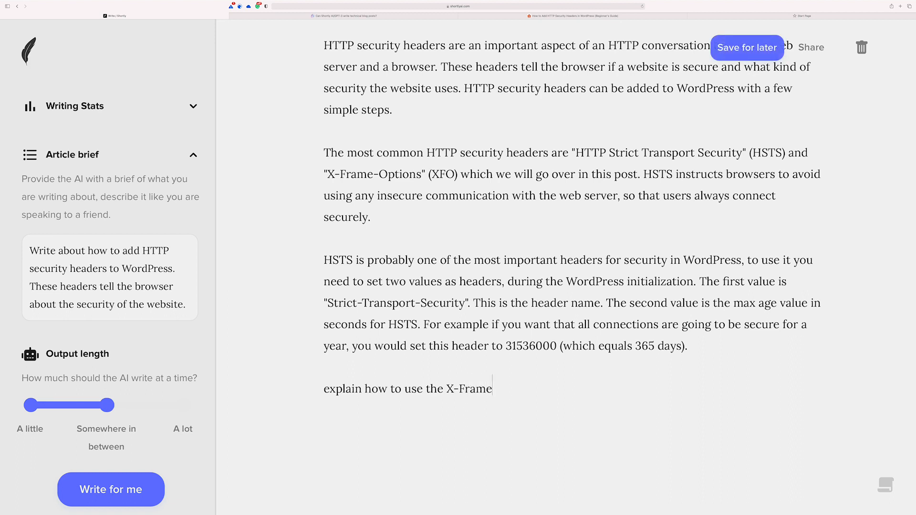
type("-Options")
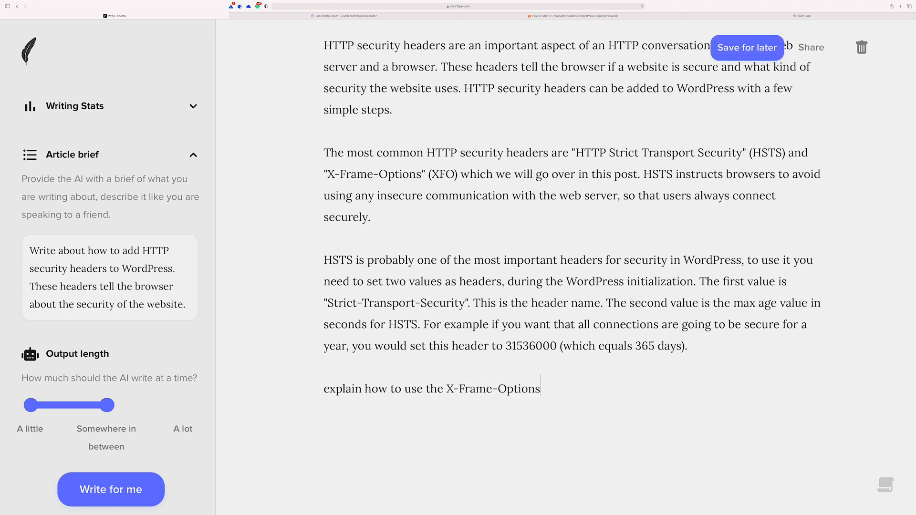
type("header in Wo")
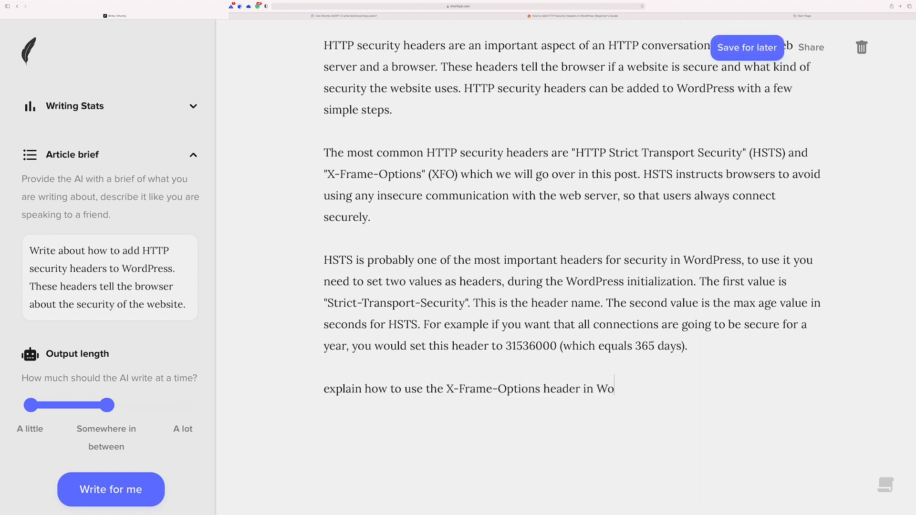
type("rdPress]")
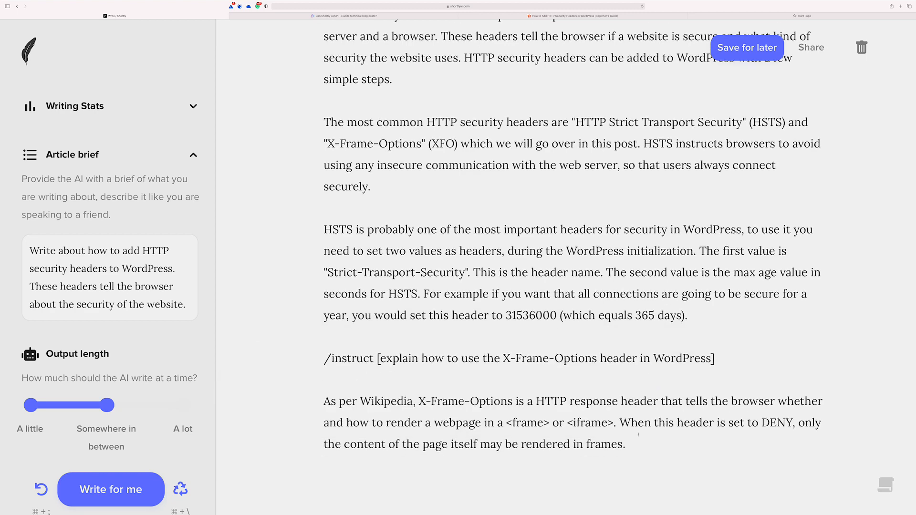
- Scroll down to review the AI's X-Frame-Options paragraph below the instruction line
scroll("down", 3)
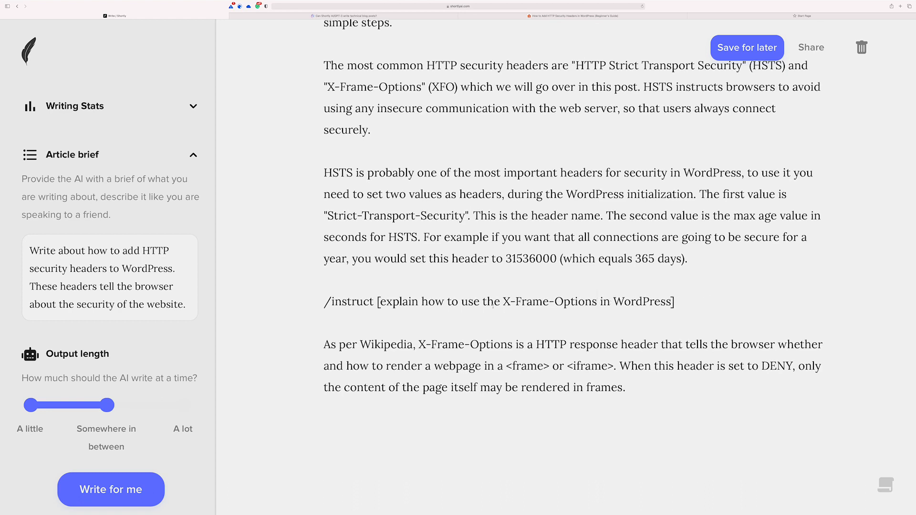
- Generate AI paragraphs on X-Frame-Options frame blocking and its IE 8 limitation
left_click(746, 48)
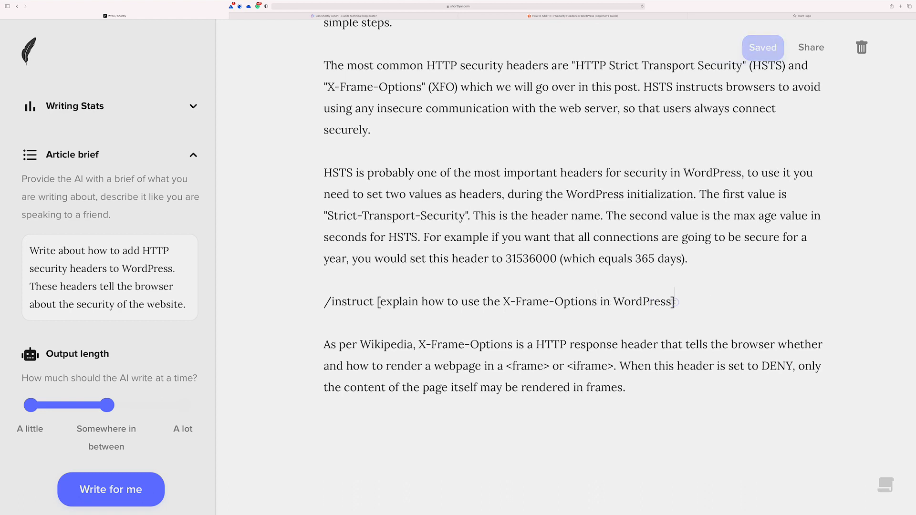
left_click(110, 489)
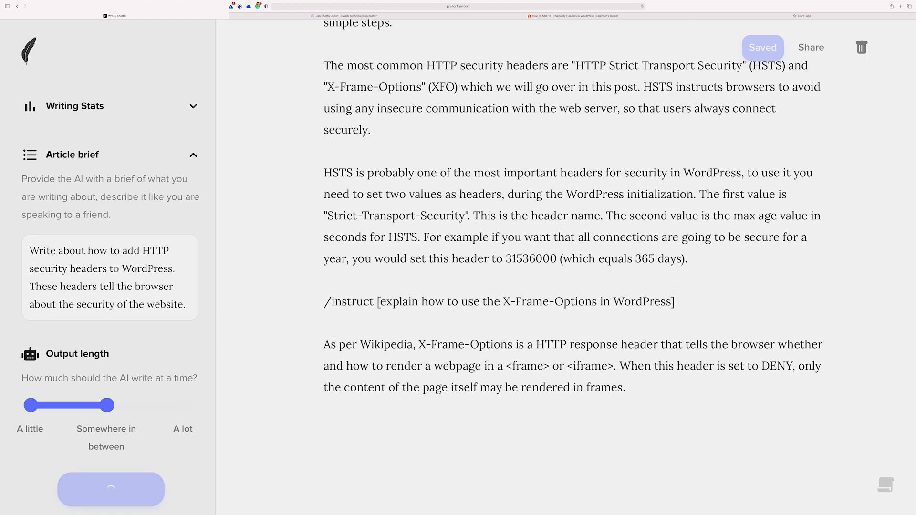
left_click(110, 489)
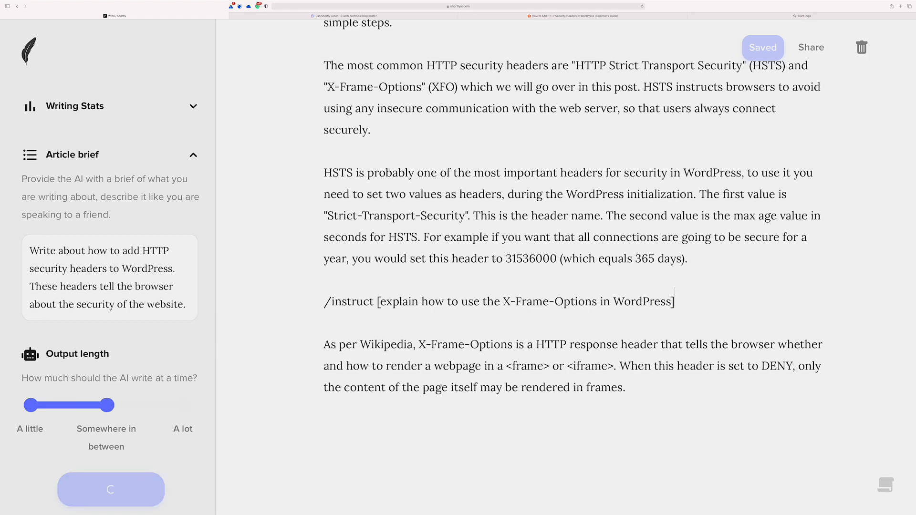
left_click(110, 489)
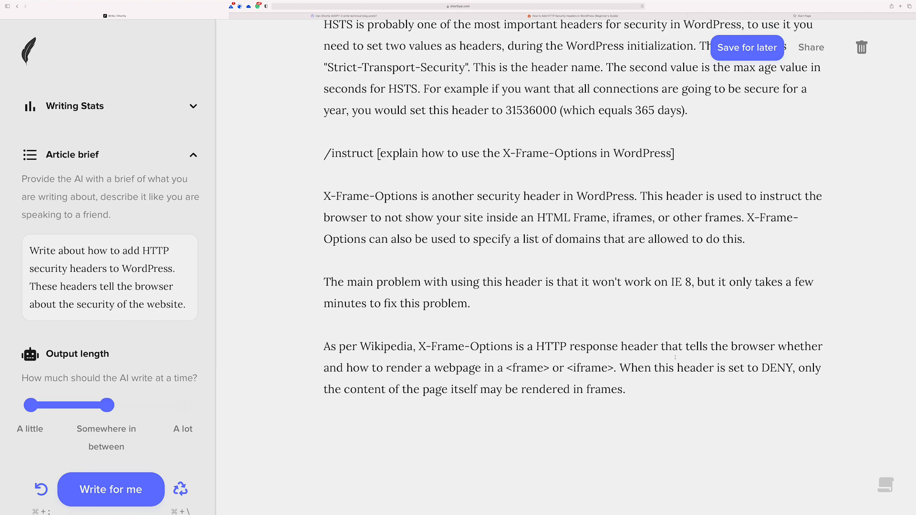
scroll("down", 3)
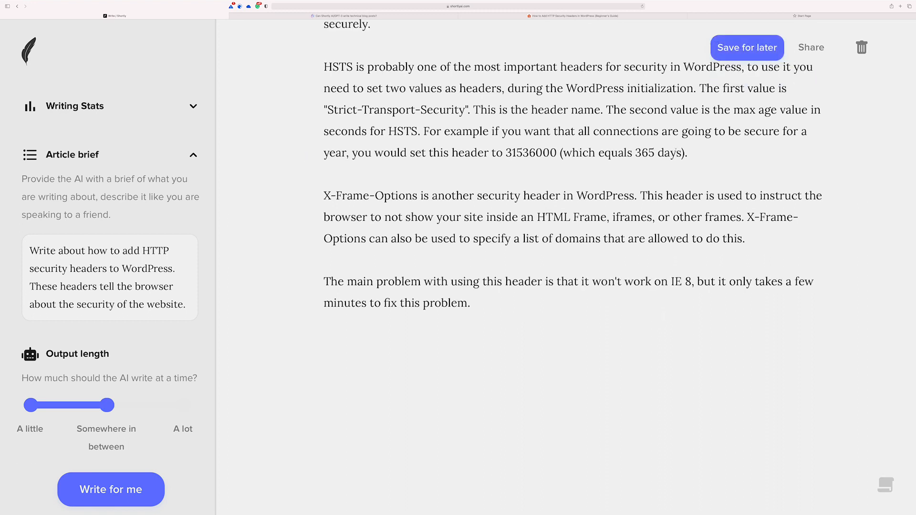
- Type 'To set up the X-Frame-Options header in WordPress you' and let the AI finish it
left_click(746, 47)
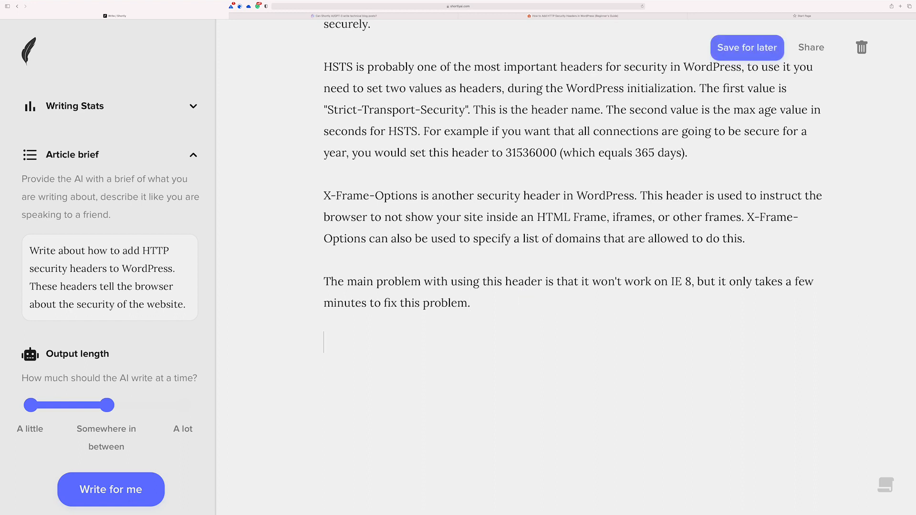
type("To set")
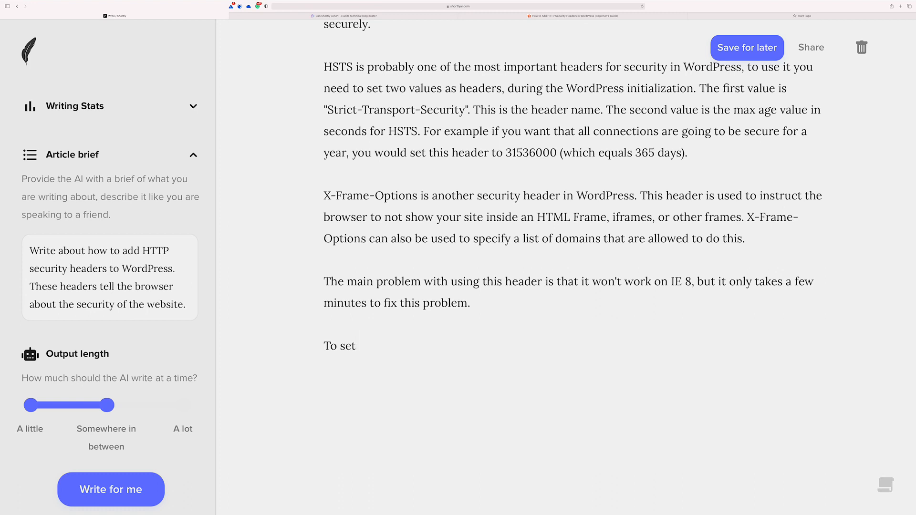
type("up")
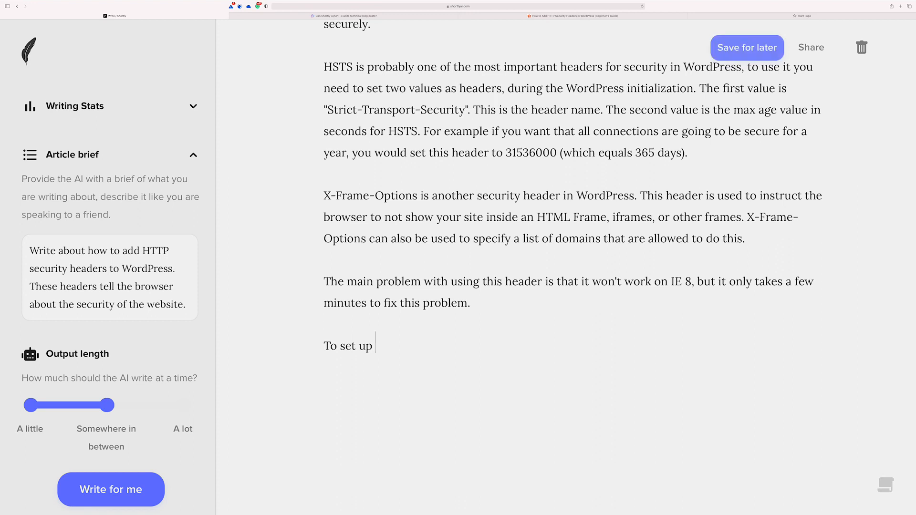
type("the X0")
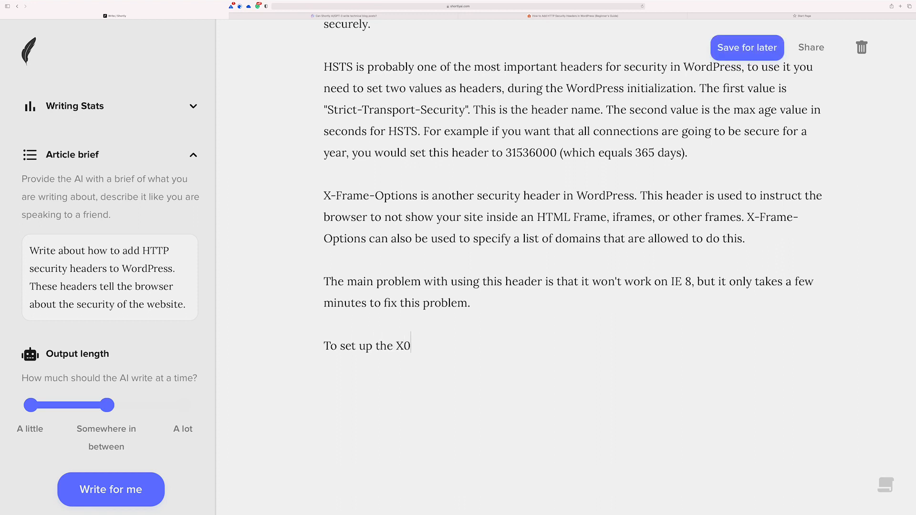
type("Frame-")
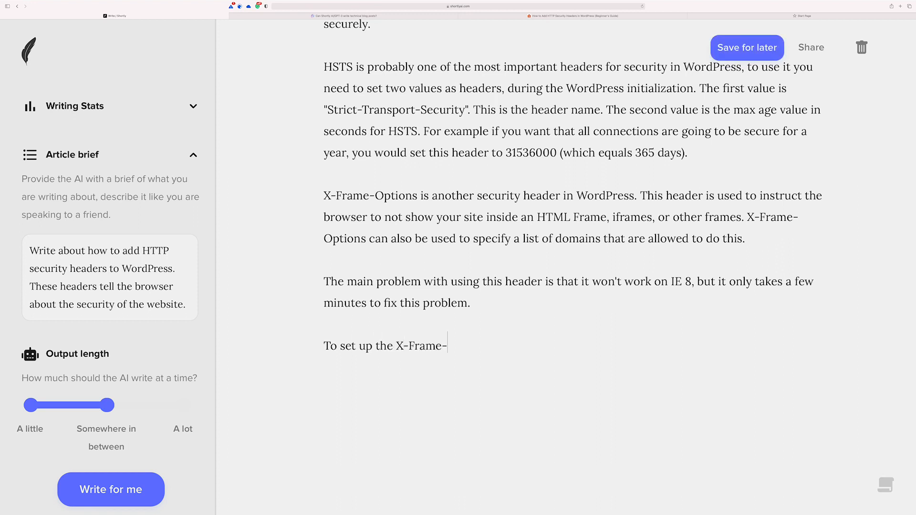
type("Options header in")
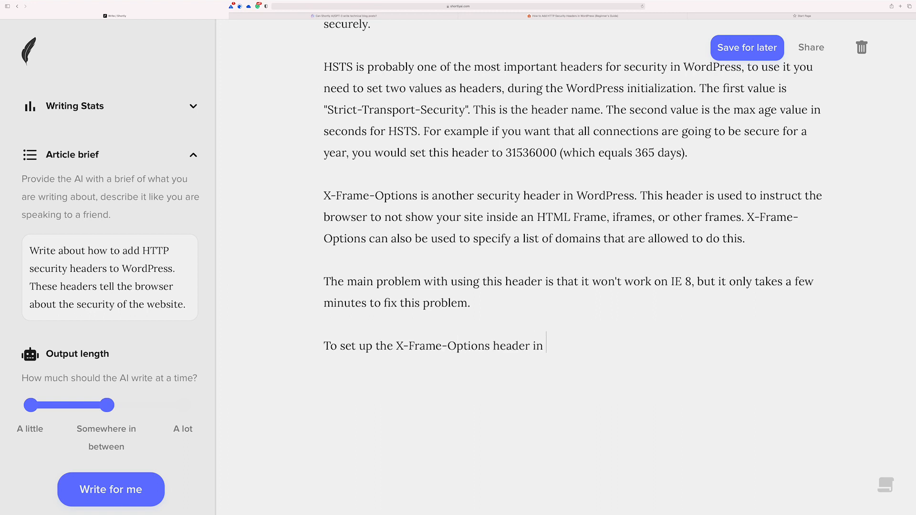
type("WordPress you")
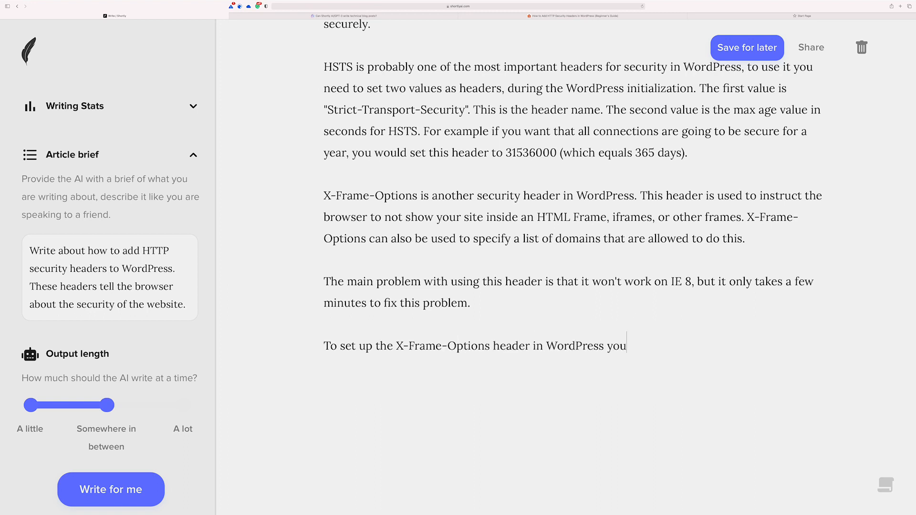
left_click(110, 489)
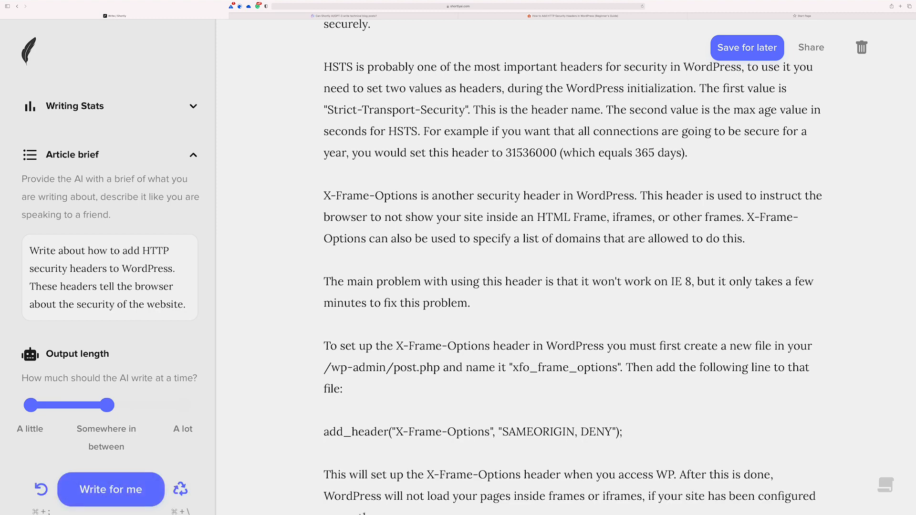
scroll("down", 3)
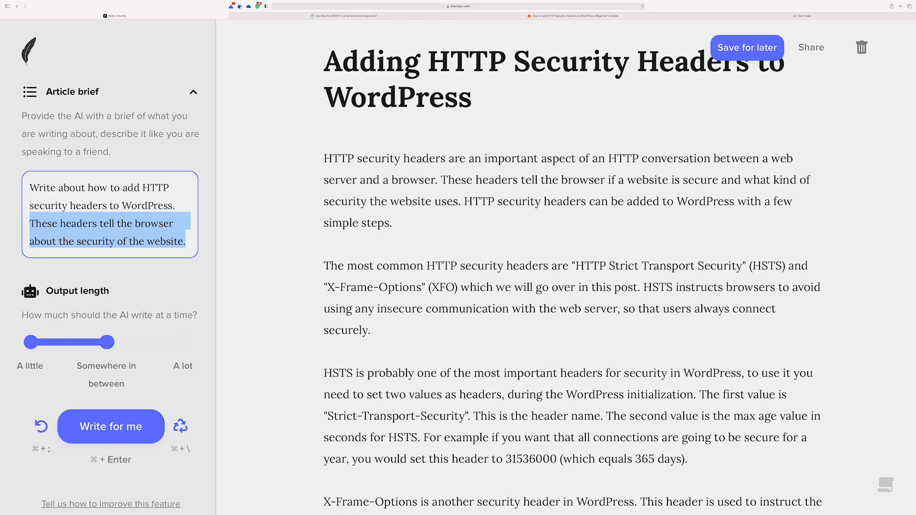
scroll("down", 3)
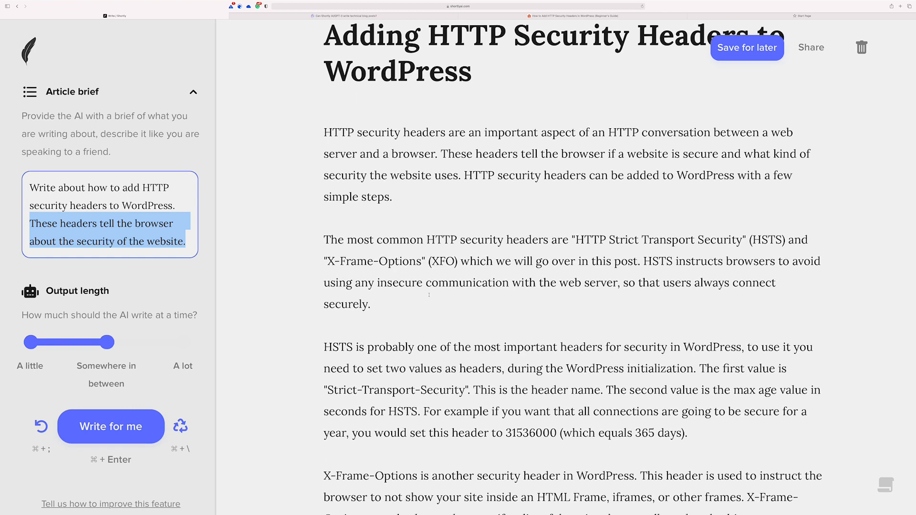